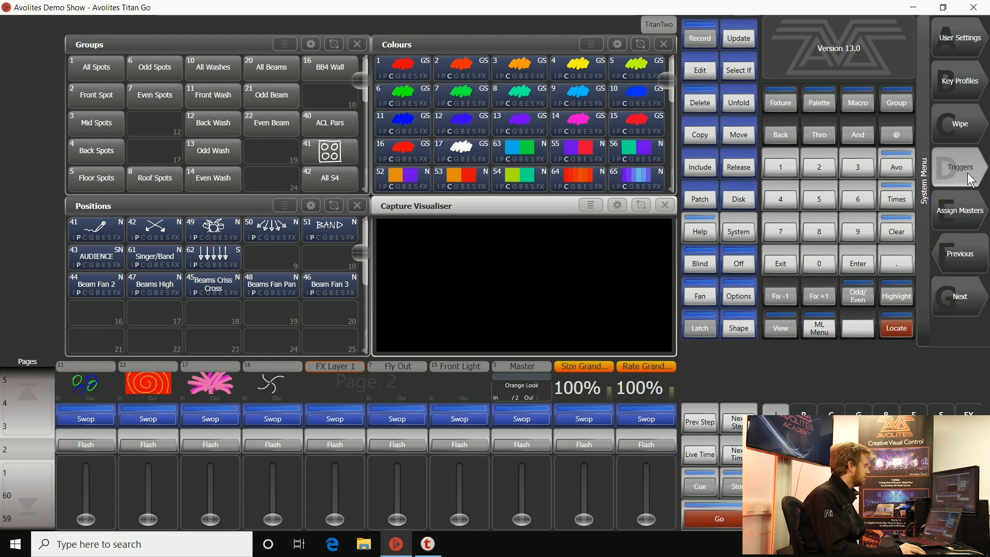
Open the Triggers window from the System menu's Triggers softkey.
{"action": "left_click", "coordinate": [959, 166]}
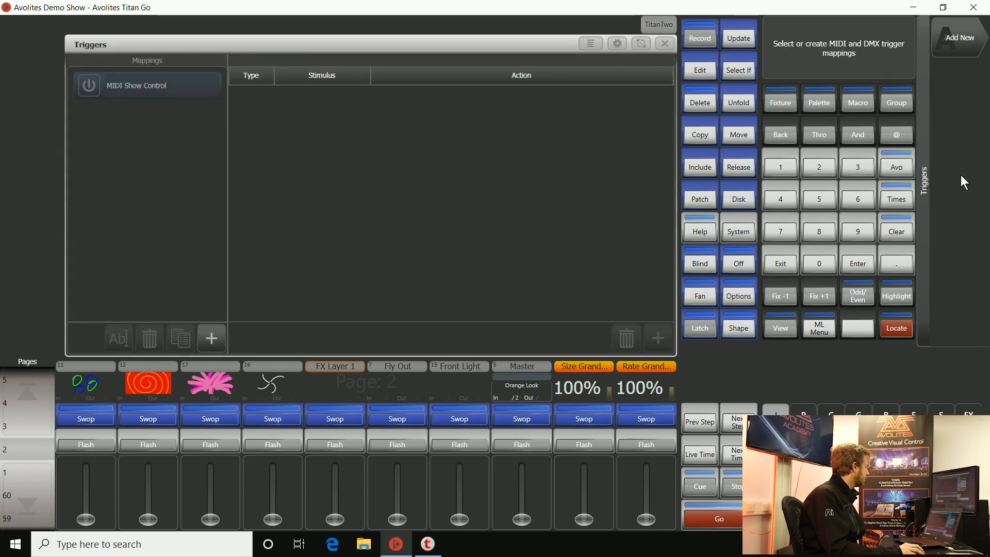
{"action": "mouse_move", "coordinate": [940, 140]}
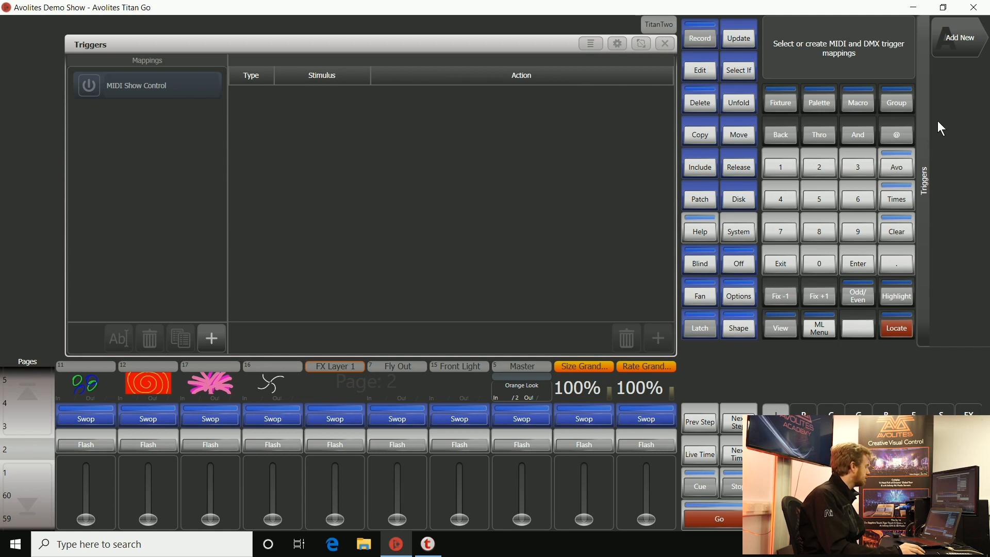
{"action": "mouse_move", "coordinate": [540, 110]}
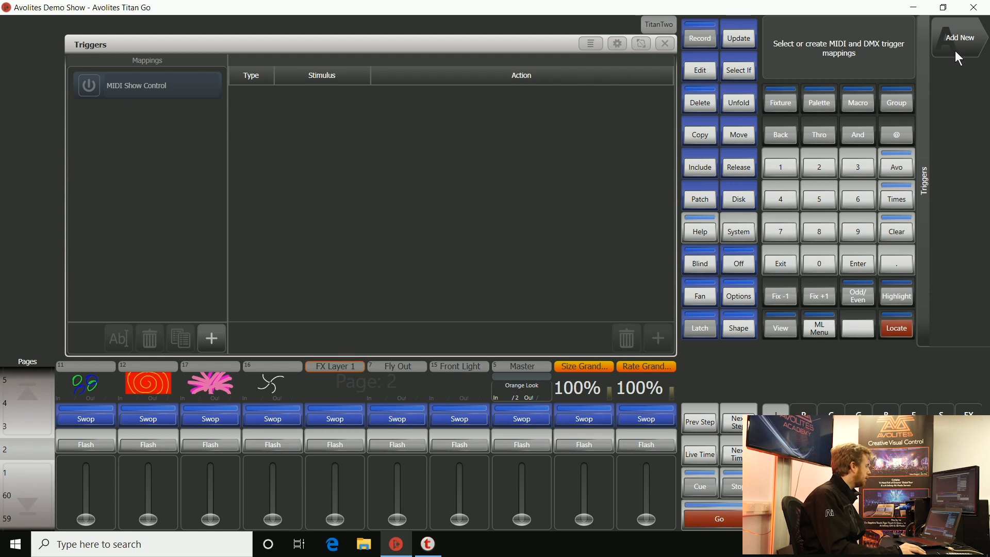
Add a trigger mapping named 'playbacks' and select it to view its triggers.
{"action": "left_click", "coordinate": [960, 37]}
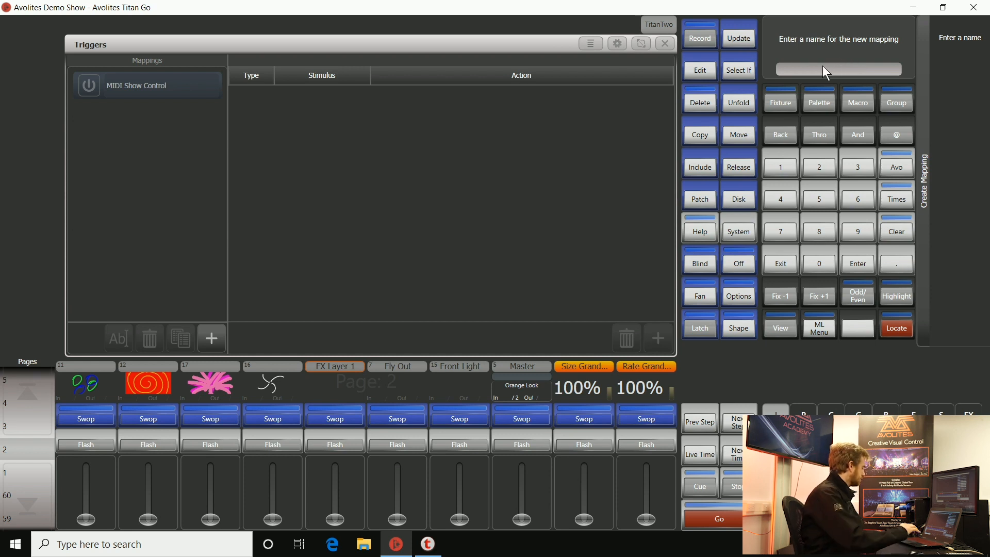
{"action": "type", "text": "playbac"}
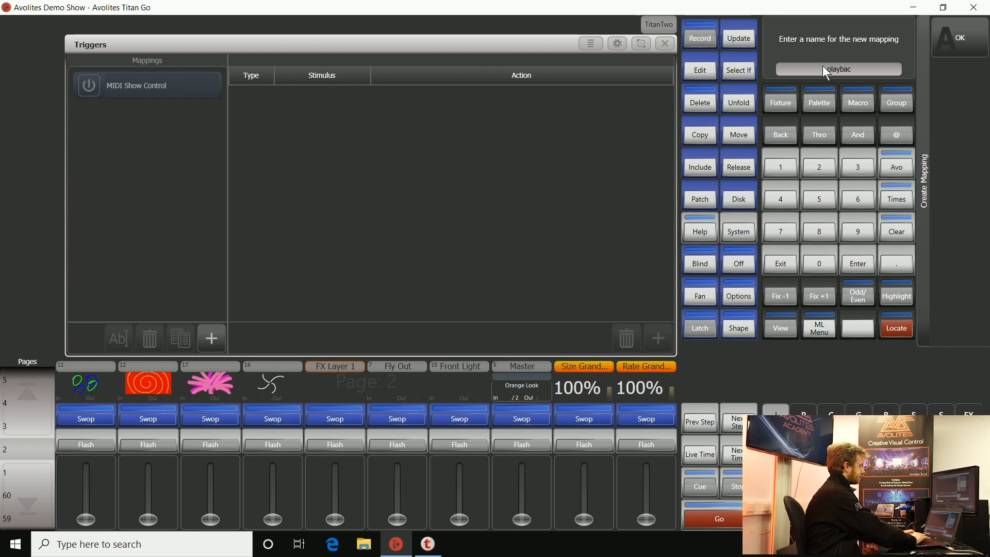
{"action": "left_click", "coordinate": [955, 38]}
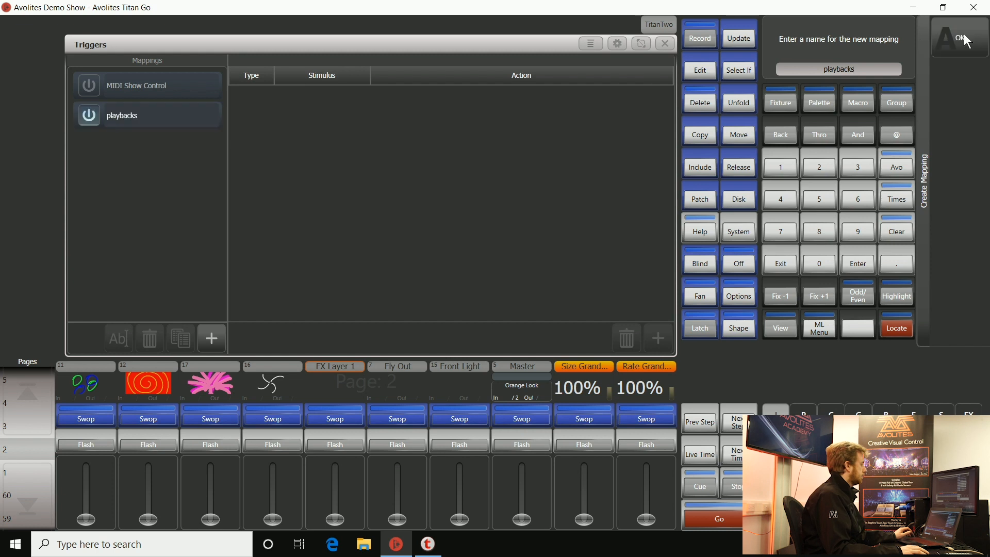
{"action": "left_click", "coordinate": [959, 37]}
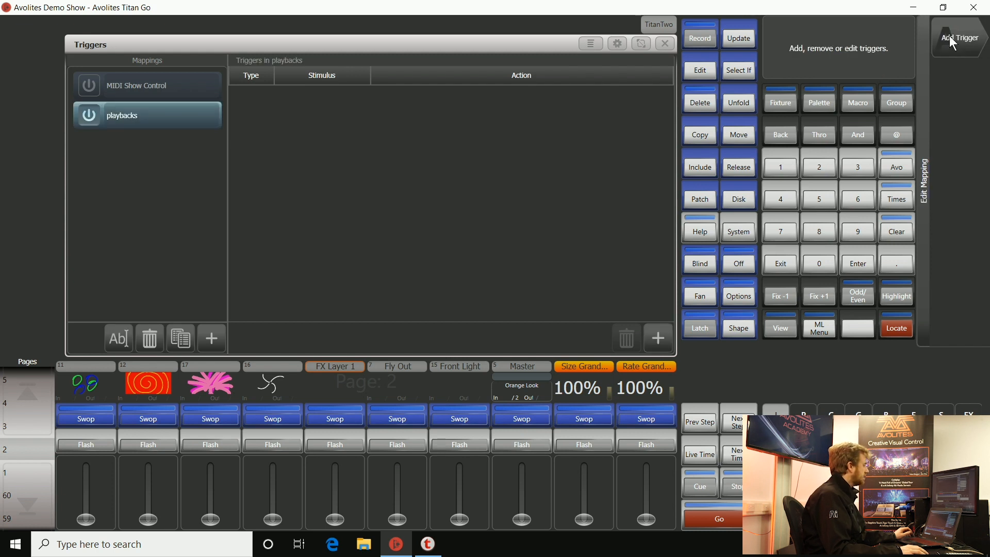
{"action": "mouse_move", "coordinate": [972, 56]}
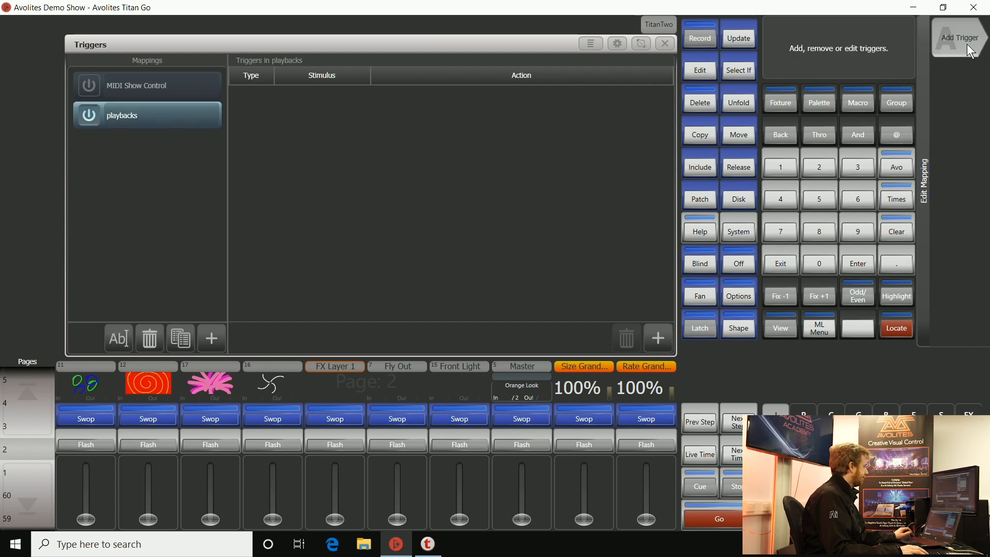
Add a trigger to playbacks targeting playback fader 1.
{"action": "left_click", "coordinate": [960, 37]}
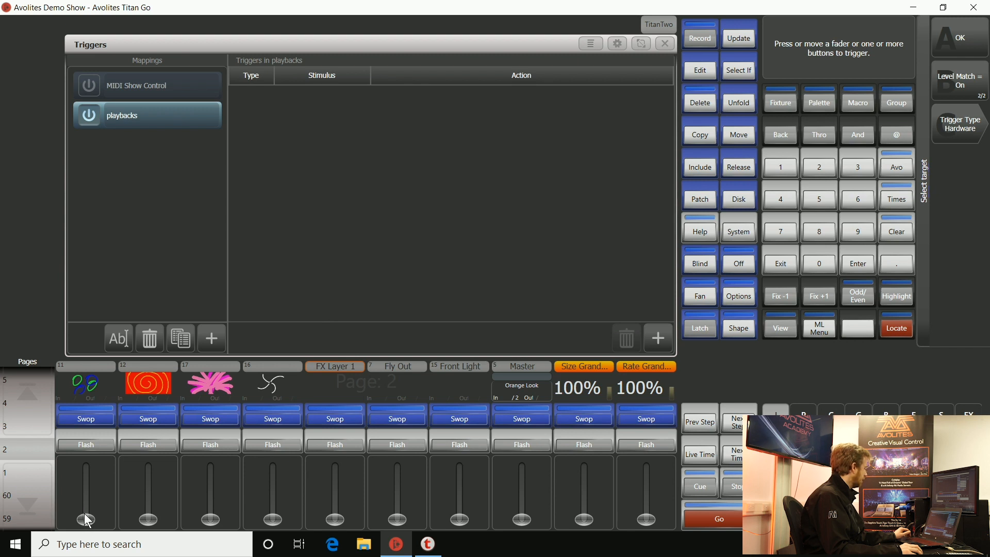
{"action": "left_click_drag", "start_coordinate": [85, 517], "coordinate": [85, 467]}
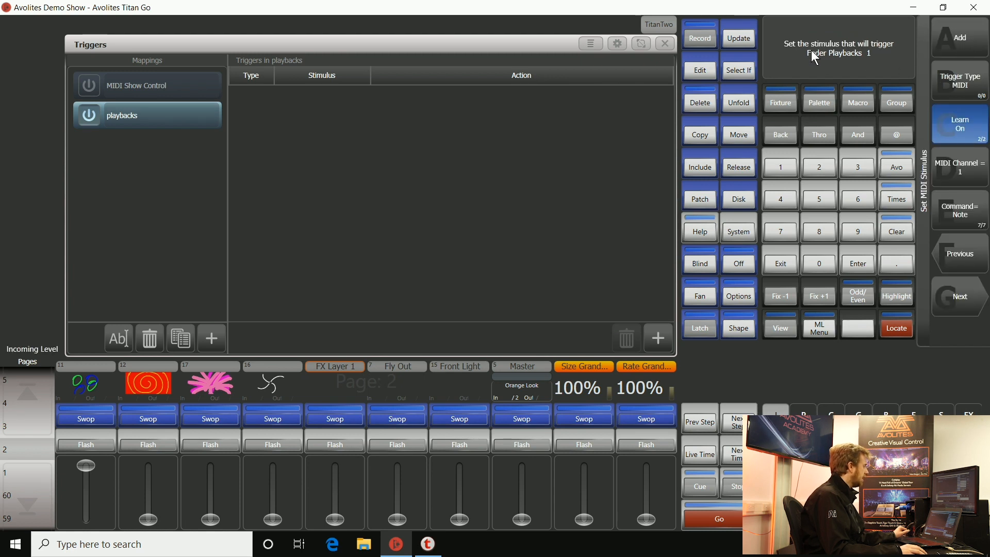
{"action": "mouse_move", "coordinate": [801, 53]}
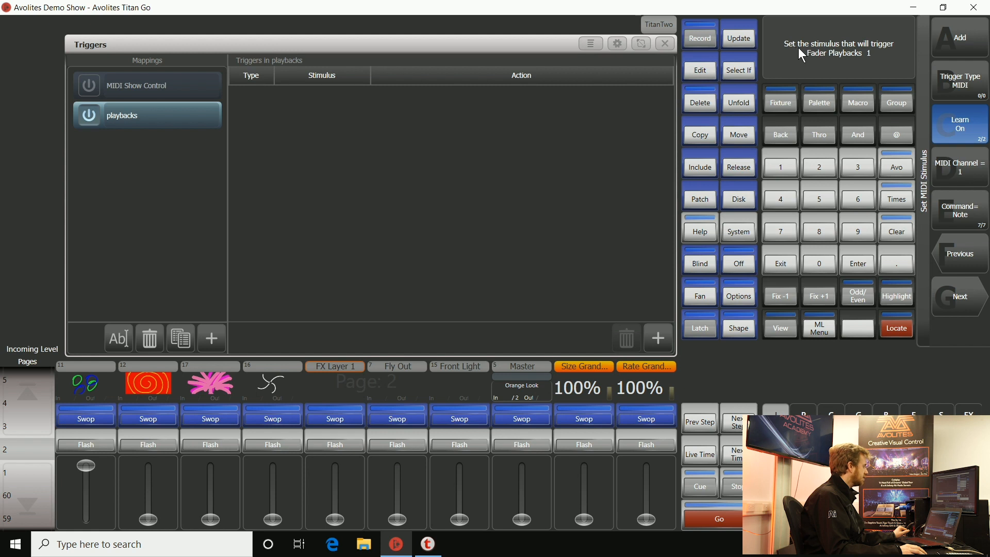
{"action": "mouse_move", "coordinate": [827, 69]}
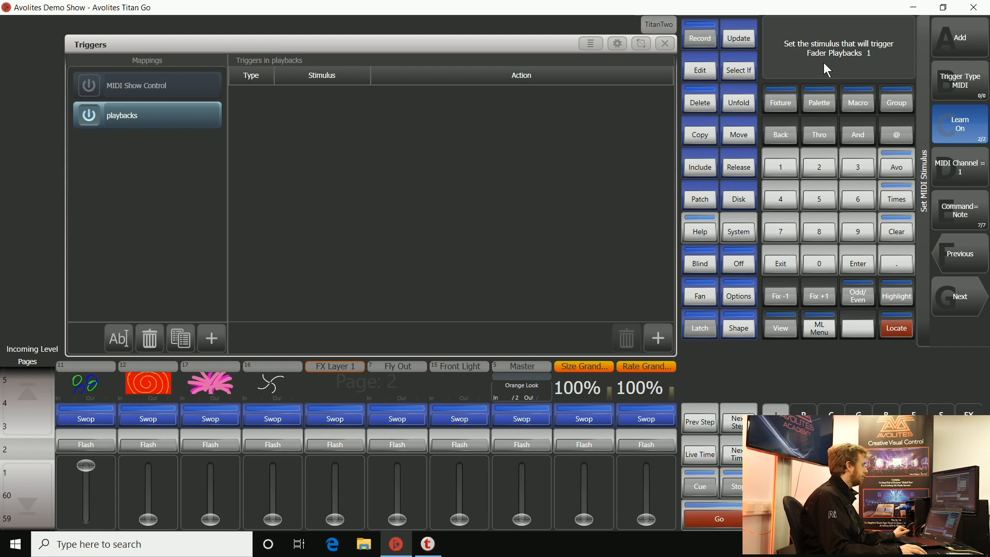
{"action": "mouse_move", "coordinate": [865, 81]}
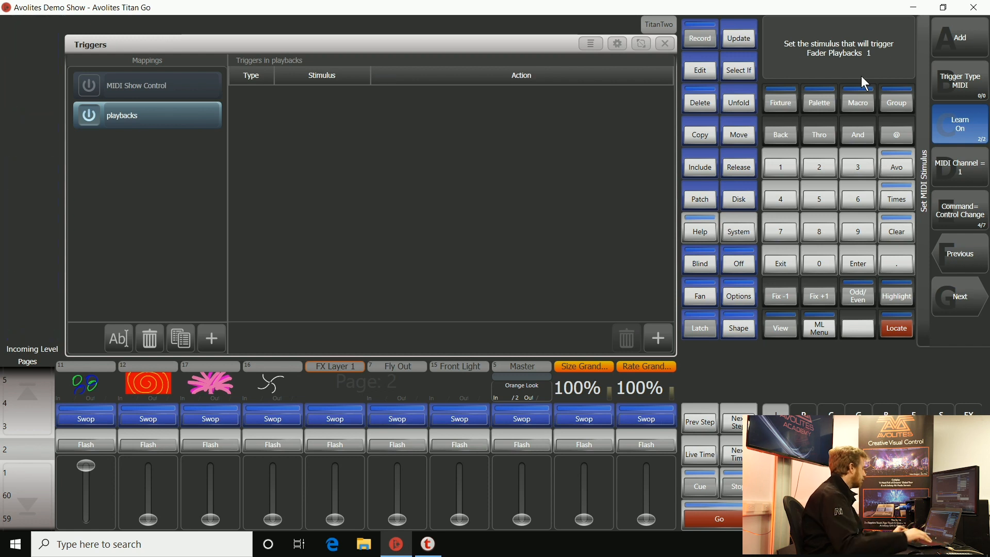
{"action": "mouse_move", "coordinate": [914, 88]}
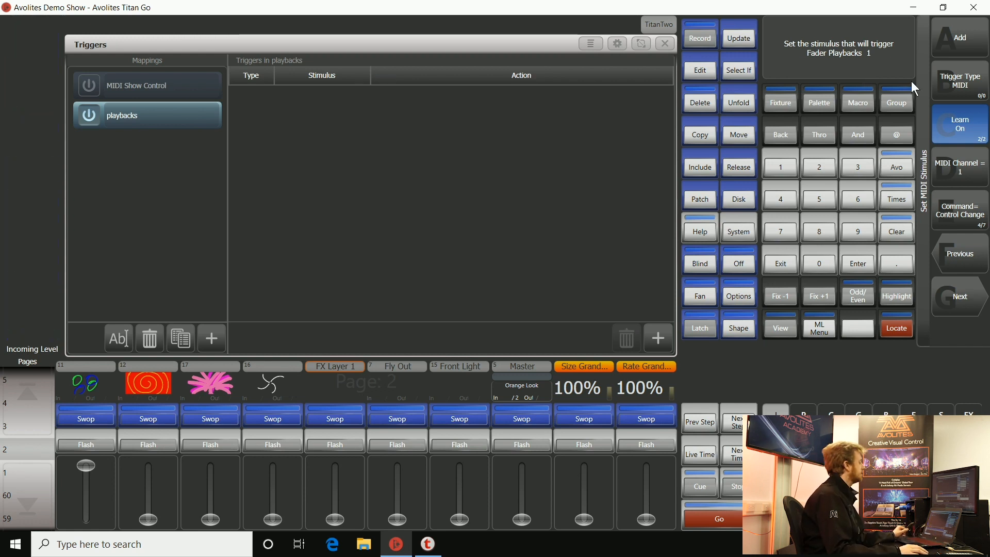
{"action": "mouse_move", "coordinate": [935, 165]}
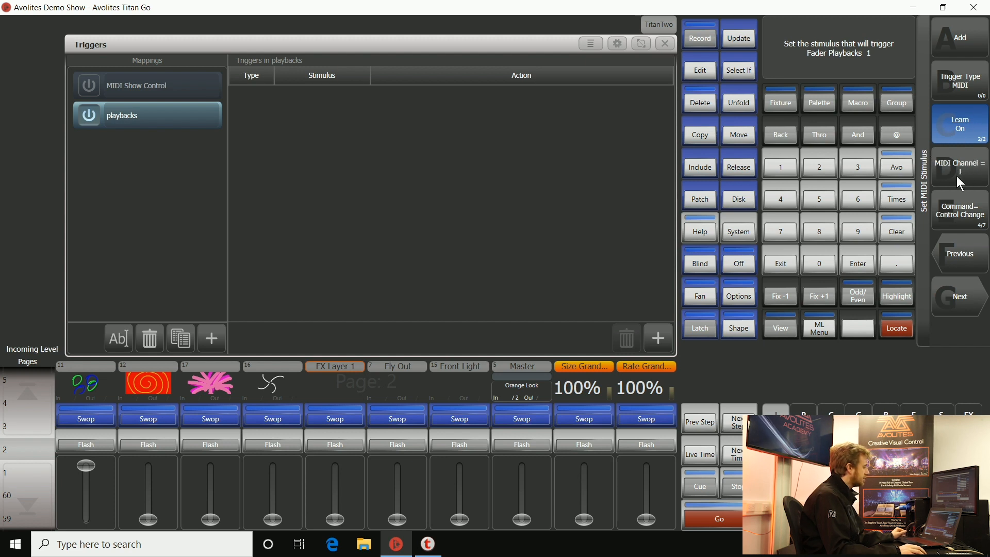
{"action": "mouse_move", "coordinate": [947, 220]}
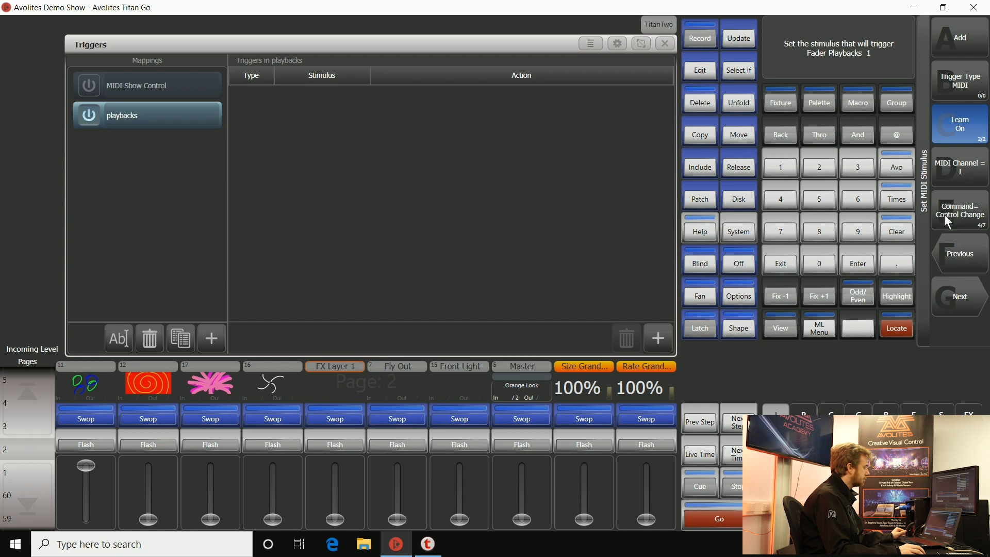
{"action": "mouse_move", "coordinate": [944, 161]}
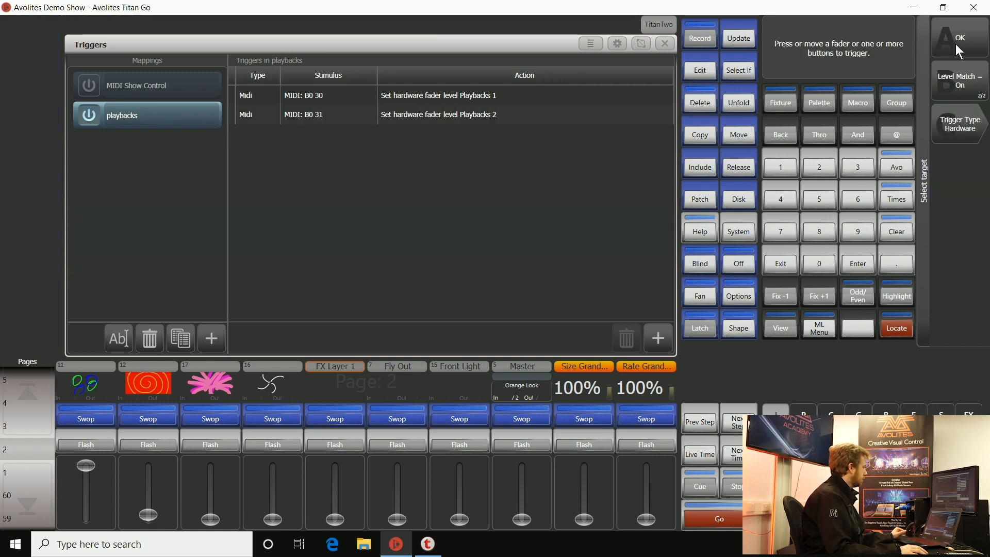
{"action": "mouse_move", "coordinate": [790, 268]}
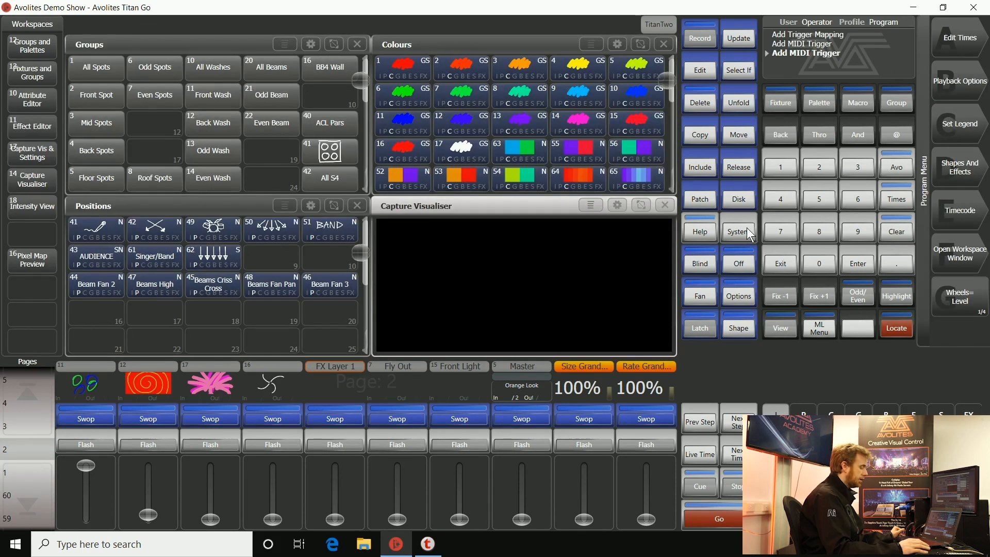
{"action": "mouse_move", "coordinate": [712, 221]}
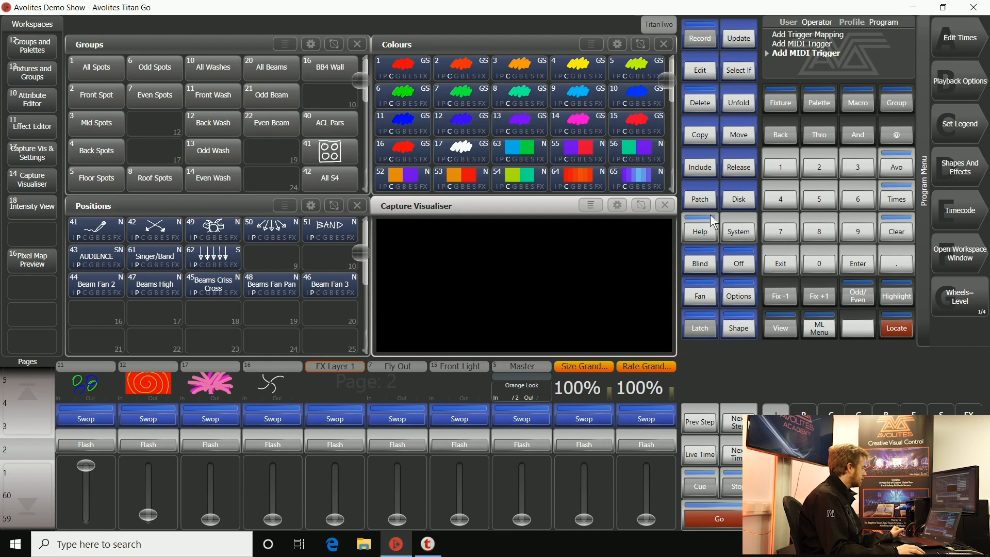
{"action": "mouse_move", "coordinate": [747, 233]}
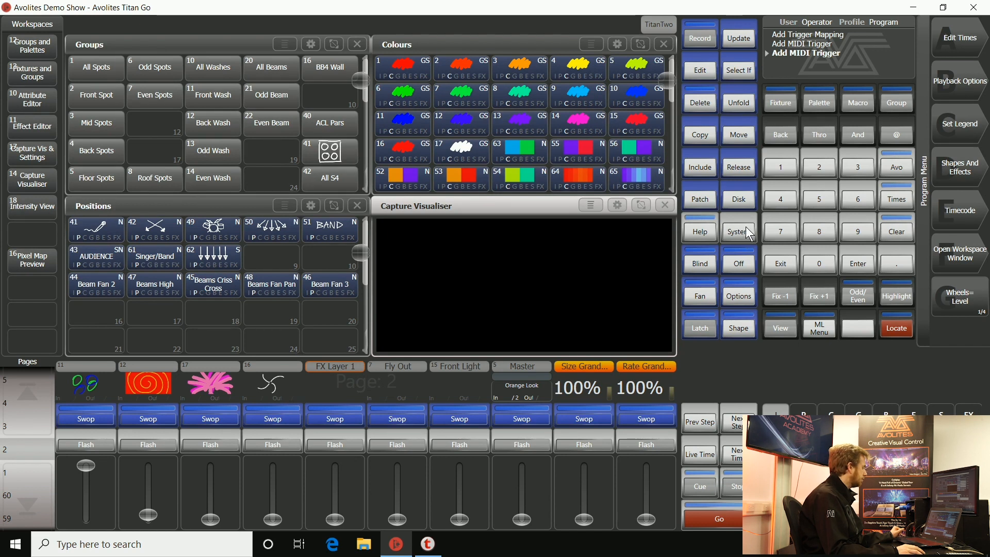
Reopen Triggers and create a 'groups' mapping, starting a new trigger in it.
{"action": "left_click", "coordinate": [738, 231]}
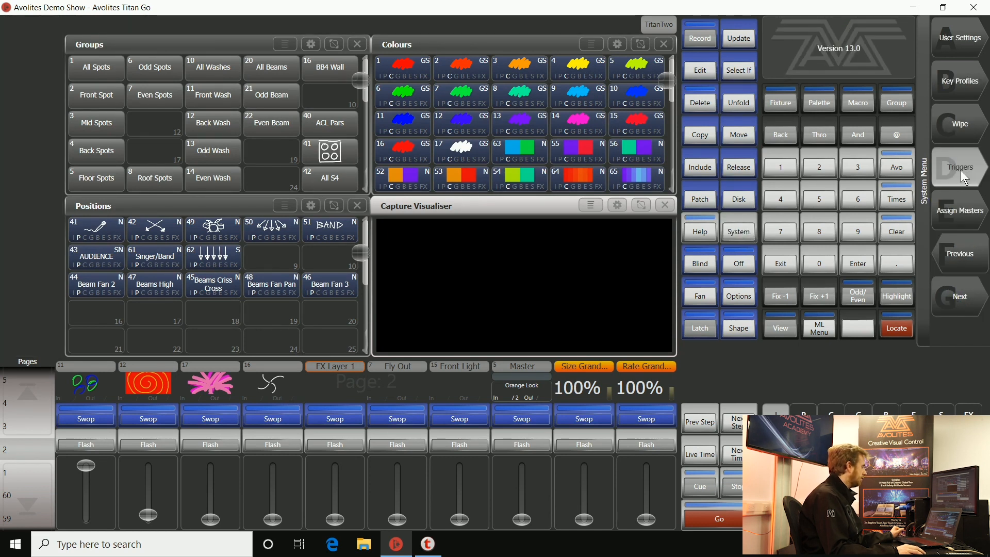
{"action": "left_click", "coordinate": [959, 166]}
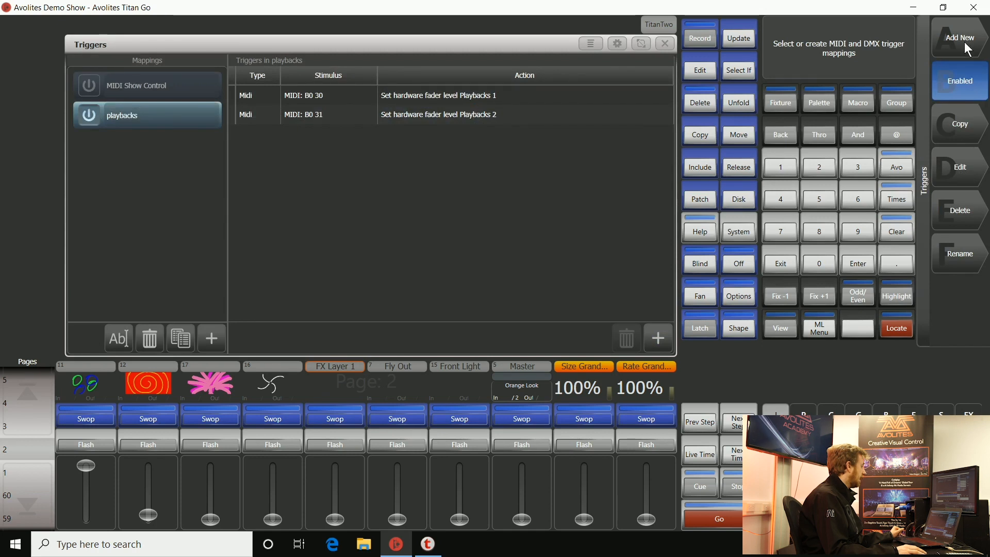
{"action": "left_click", "coordinate": [957, 38]}
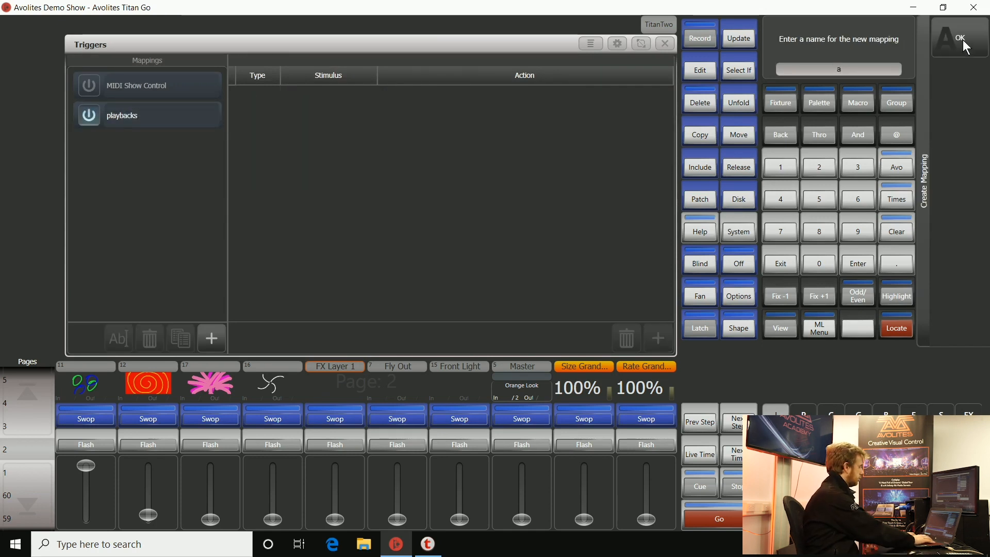
{"action": "type", "text": "groups"}
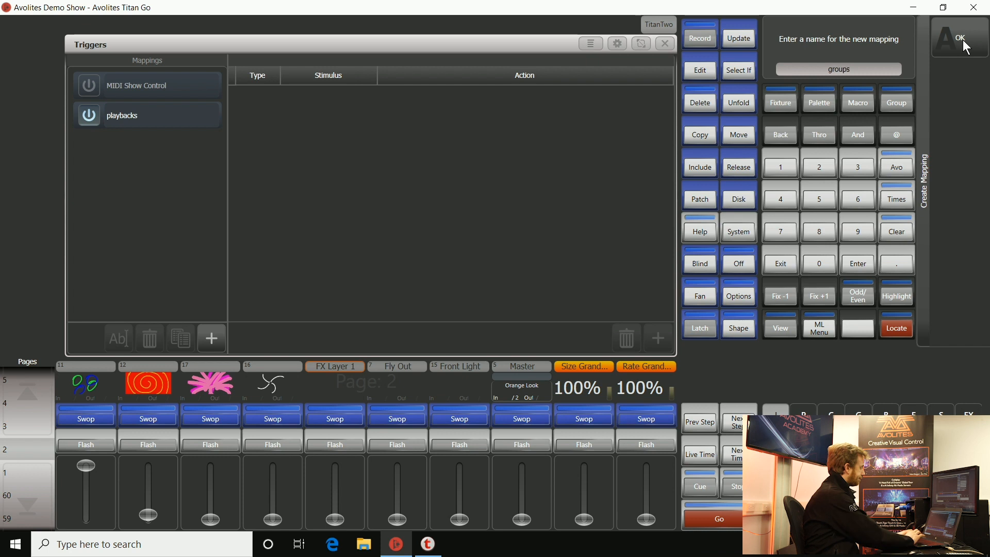
{"action": "left_click", "coordinate": [957, 40]}
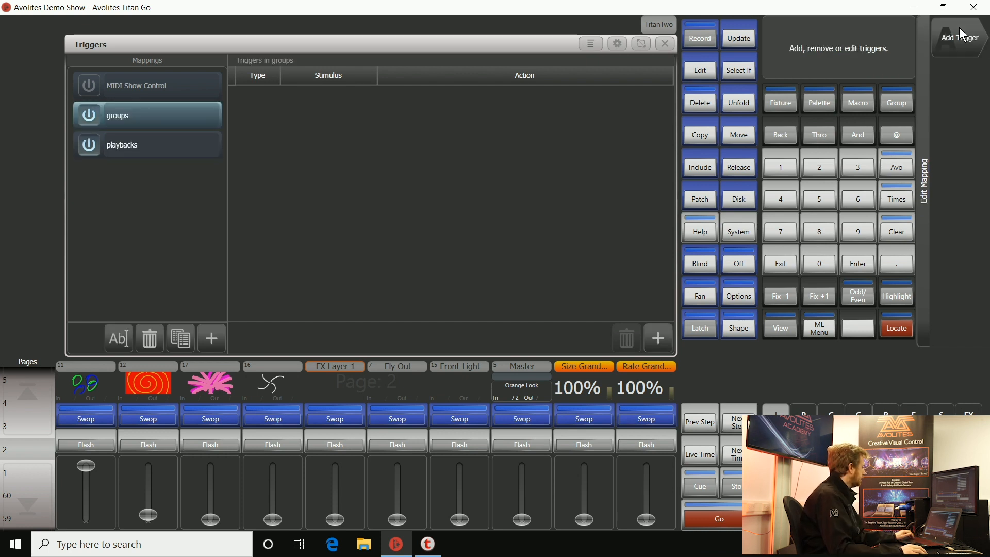
{"action": "left_click", "coordinate": [958, 37]}
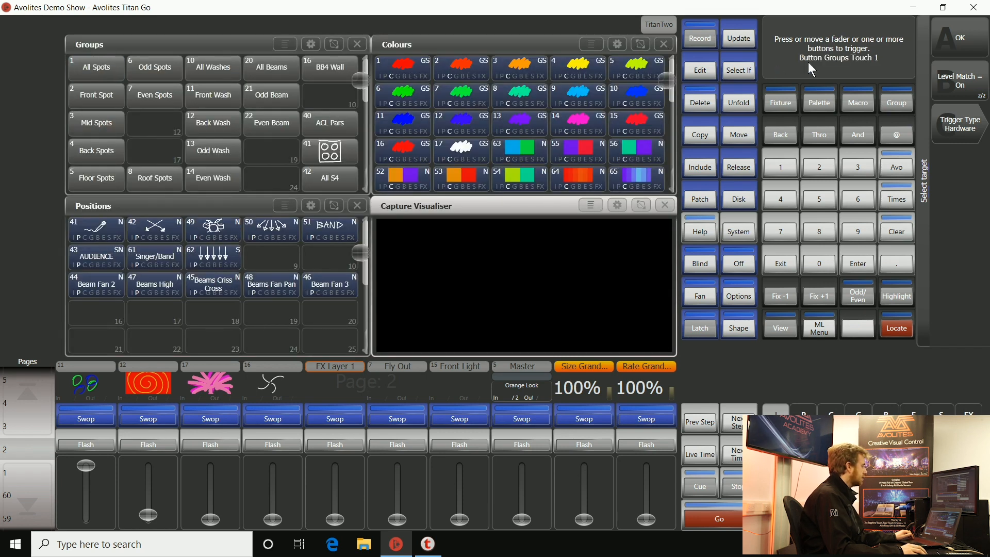
{"action": "mouse_move", "coordinate": [844, 72]}
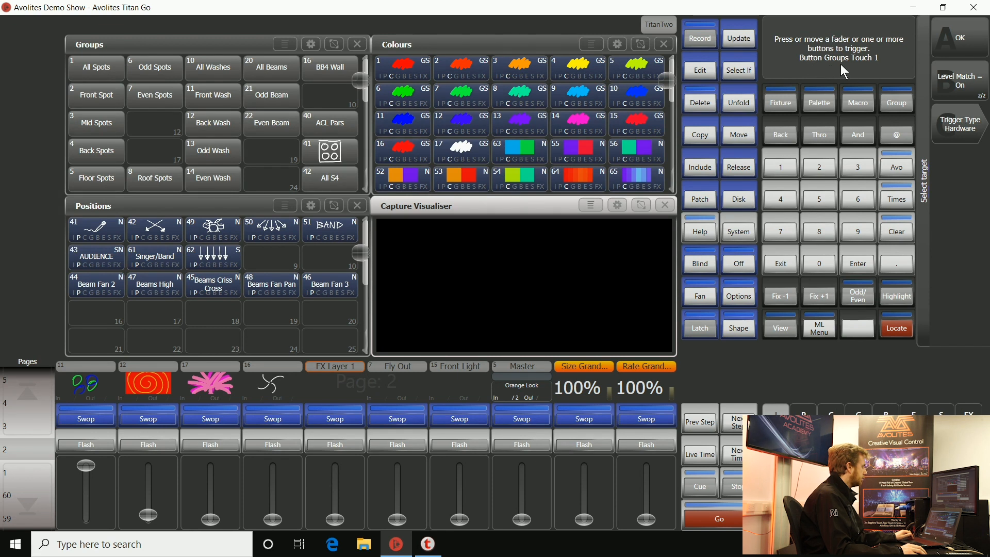
{"action": "mouse_move", "coordinate": [968, 47]}
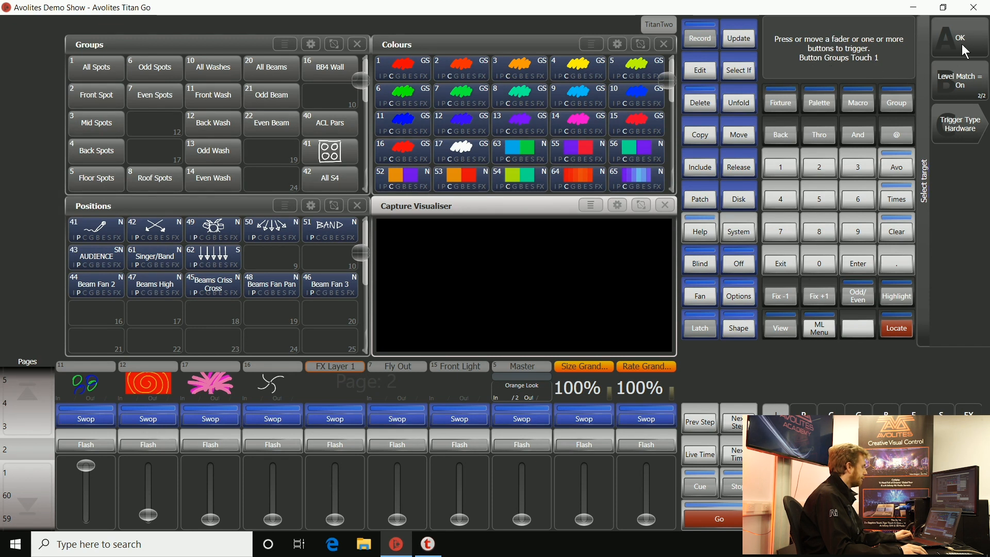
Confirm group button 1 as the trigger target.
{"action": "left_click", "coordinate": [959, 81]}
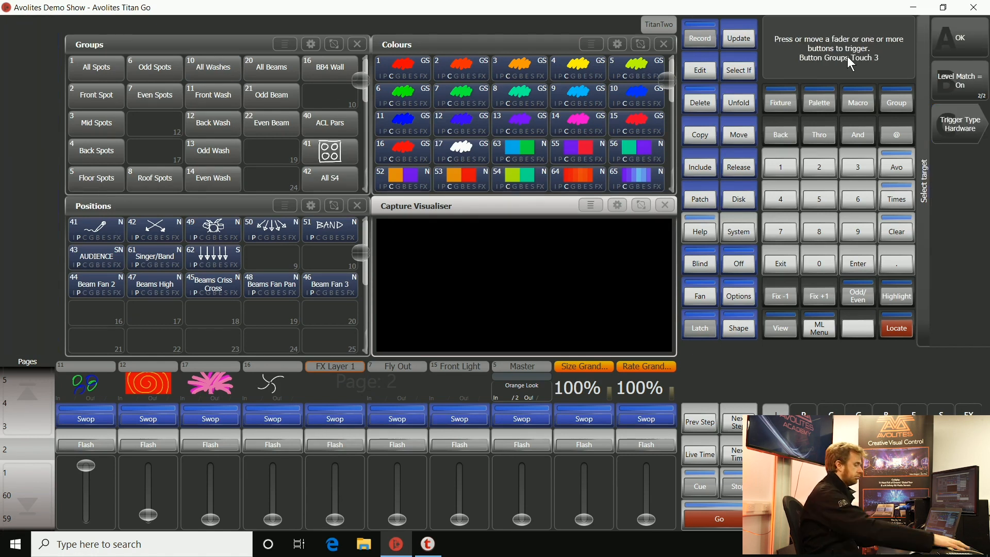
{"action": "mouse_move", "coordinate": [937, 44]}
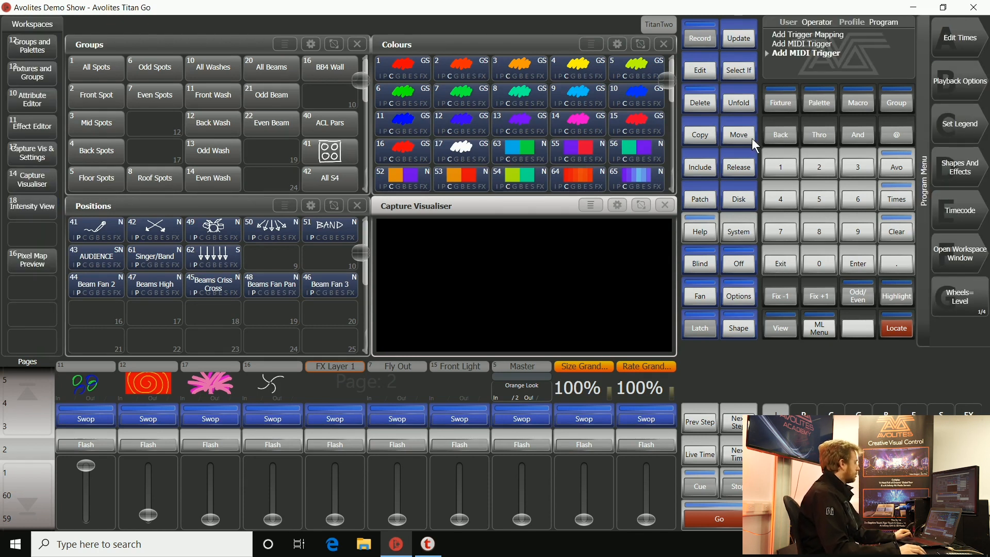
{"action": "mouse_move", "coordinate": [890, 66]}
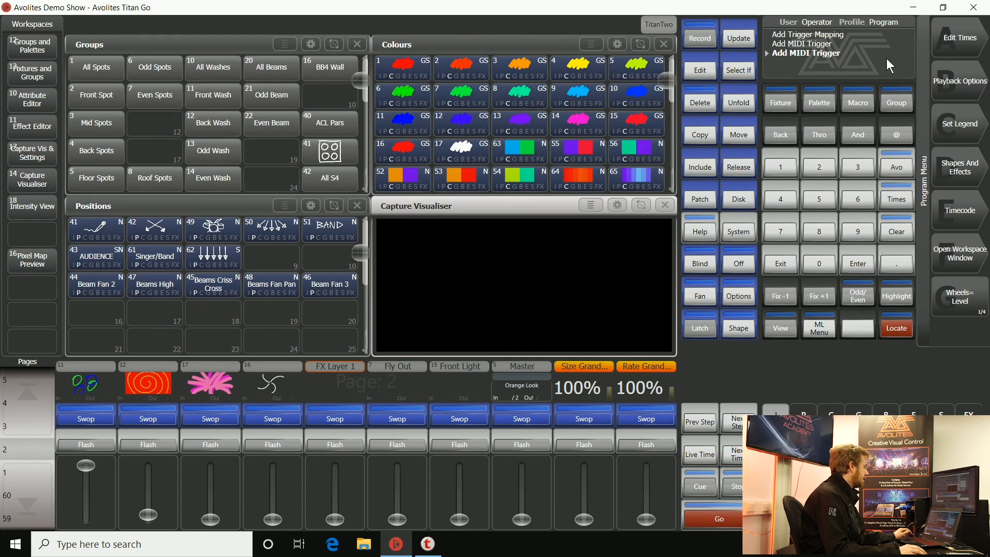
{"action": "mouse_move", "coordinate": [772, 263]}
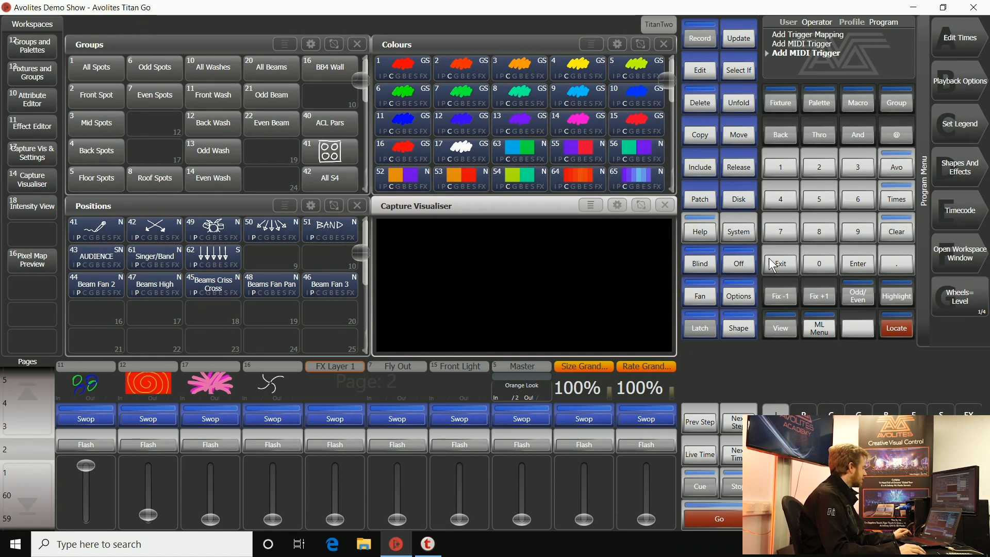
{"action": "mouse_move", "coordinate": [164, 98]}
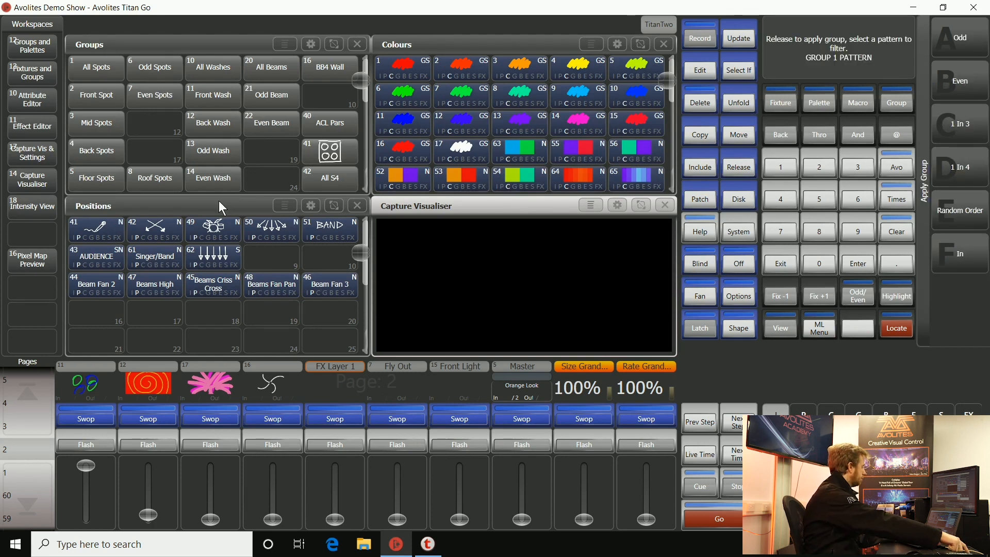
Select the All Spots group in the Titan Go window.
{"action": "left_click", "coordinate": [96, 68]}
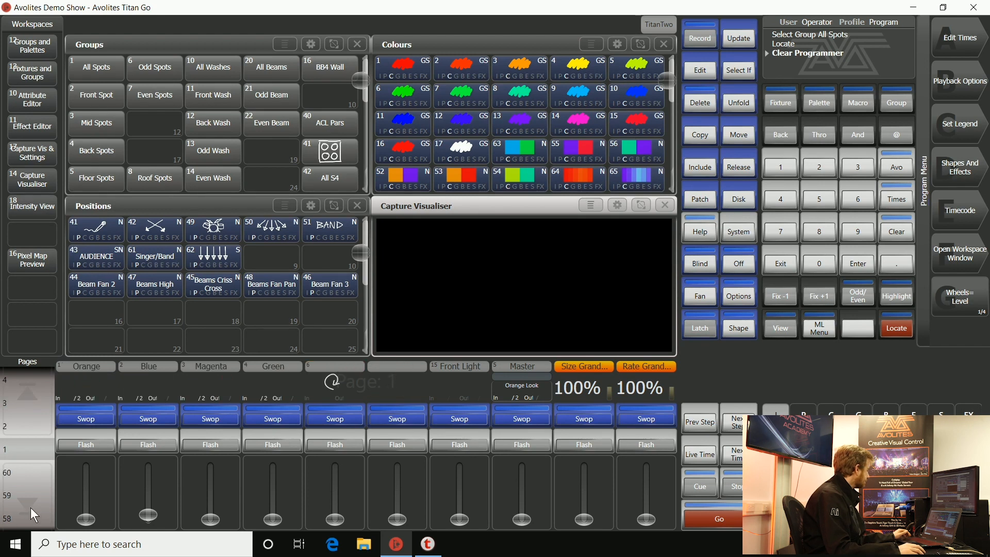
{"action": "mouse_move", "coordinate": [896, 222]}
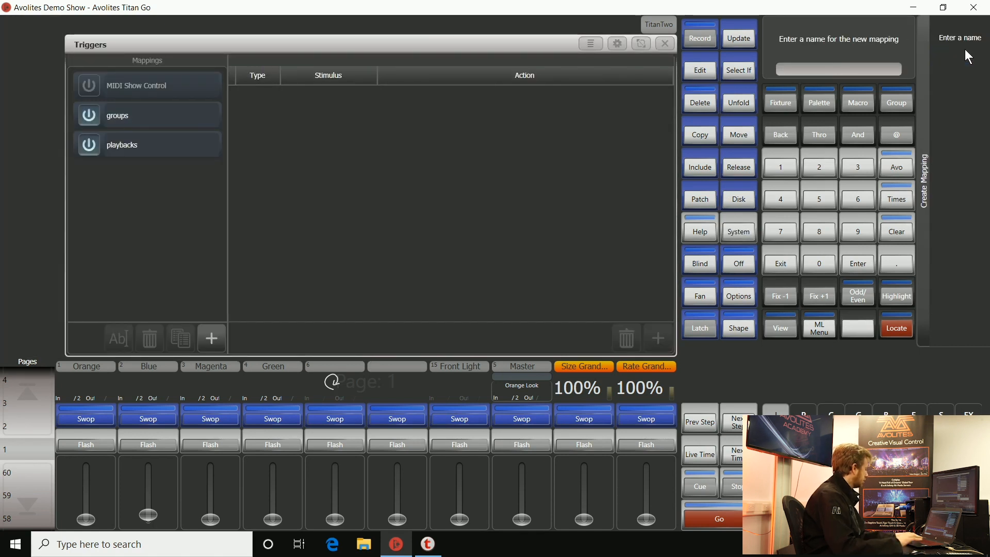
Name the new trigger mapping 'palettes' and confirm it.
{"action": "type", "text": "palett"}
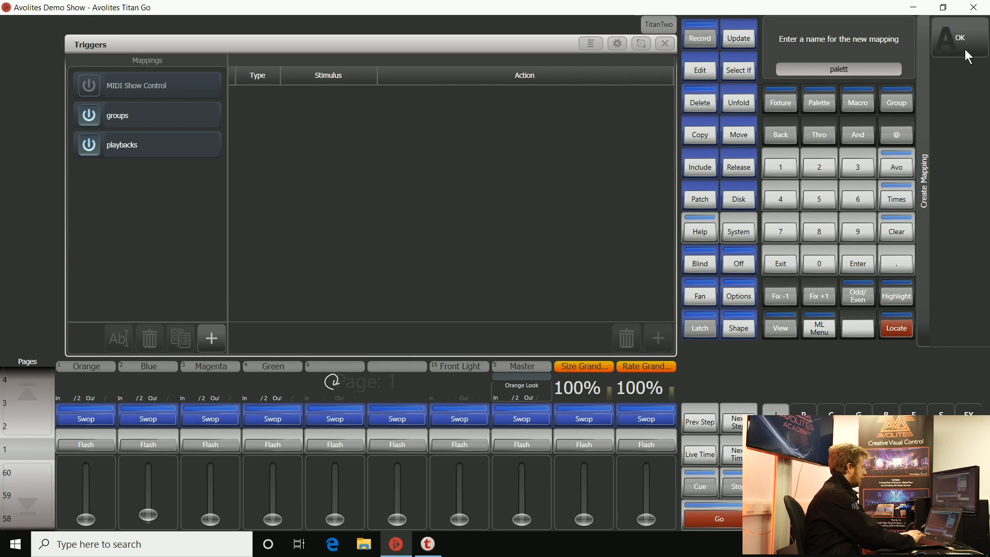
{"action": "type", "text": "es"}
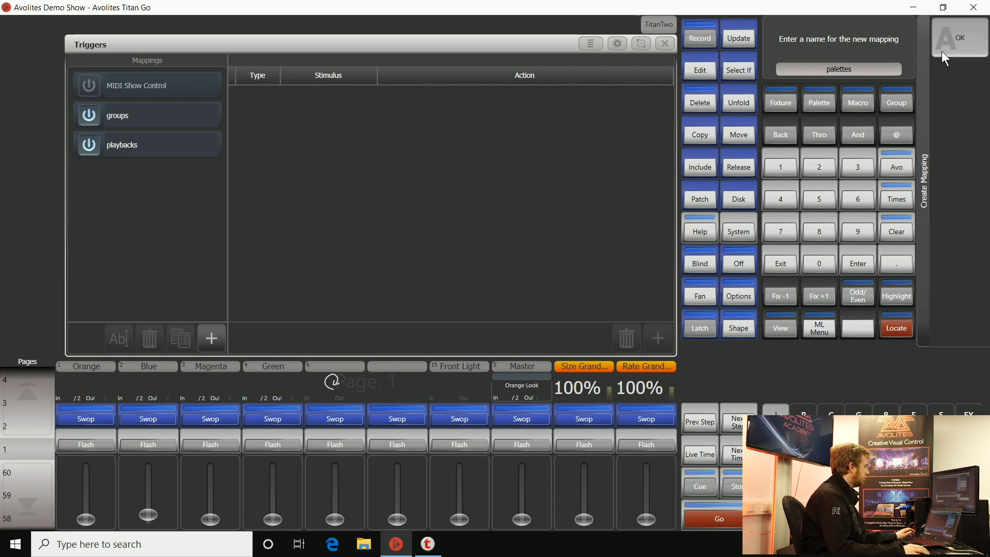
{"action": "left_click", "coordinate": [955, 38]}
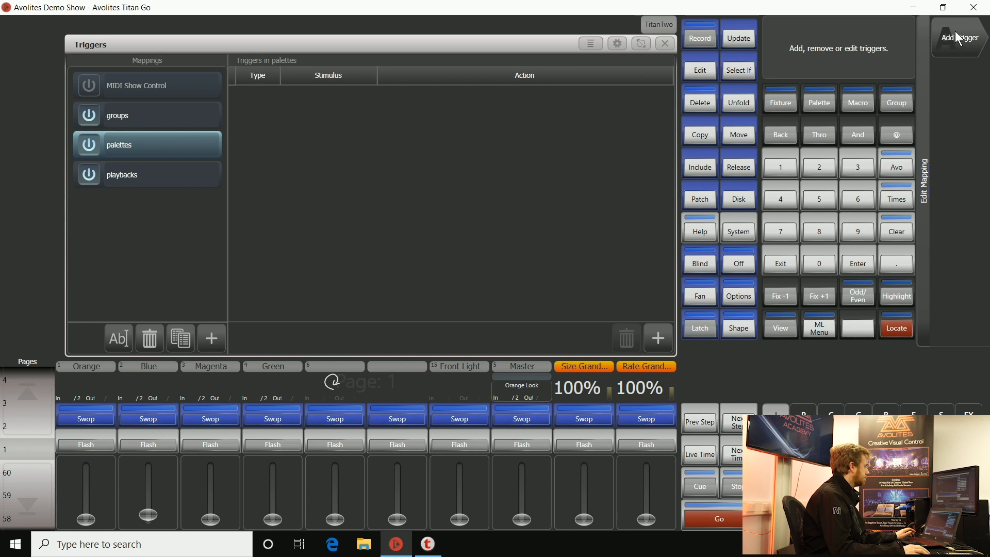
{"action": "left_click", "coordinate": [960, 37]}
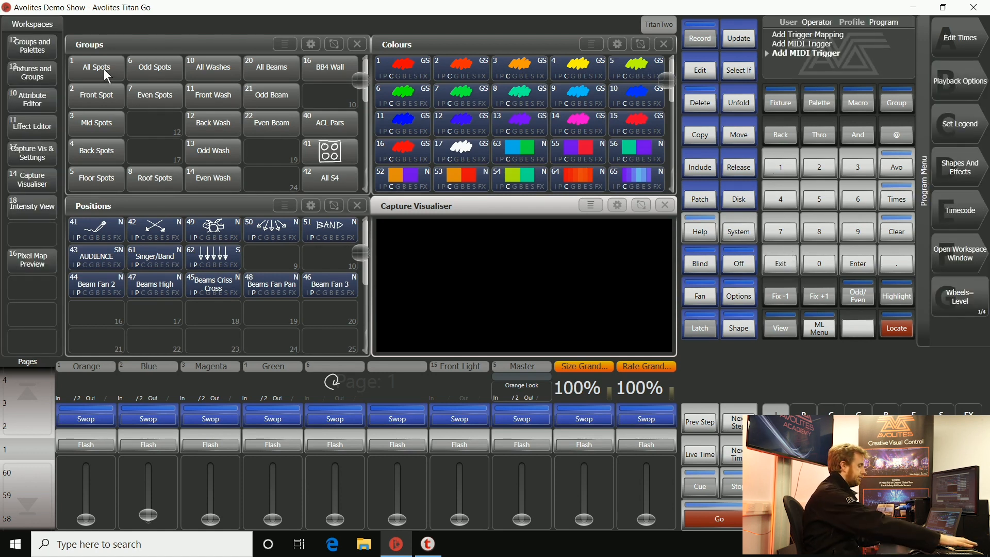
{"action": "left_click", "coordinate": [96, 68]}
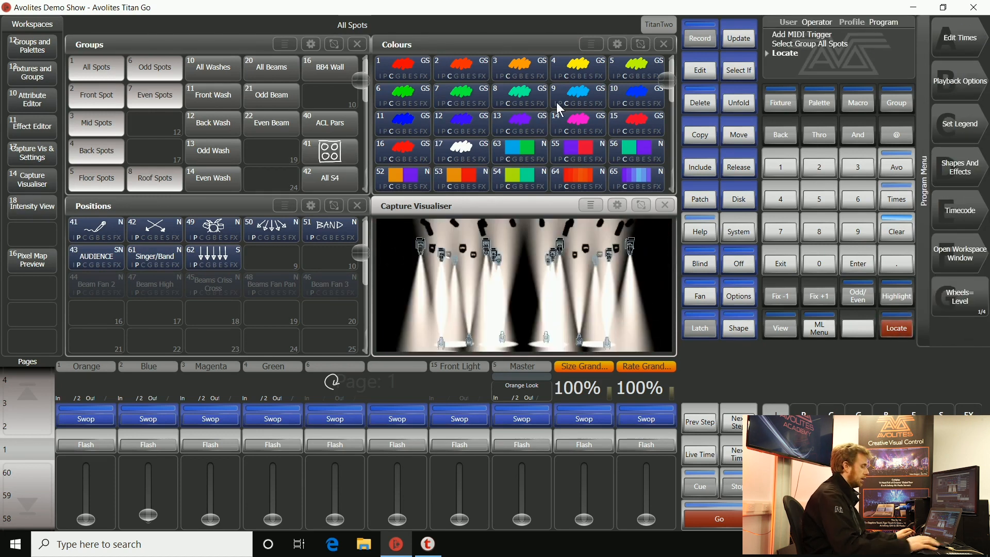
{"action": "left_click", "coordinate": [402, 67]}
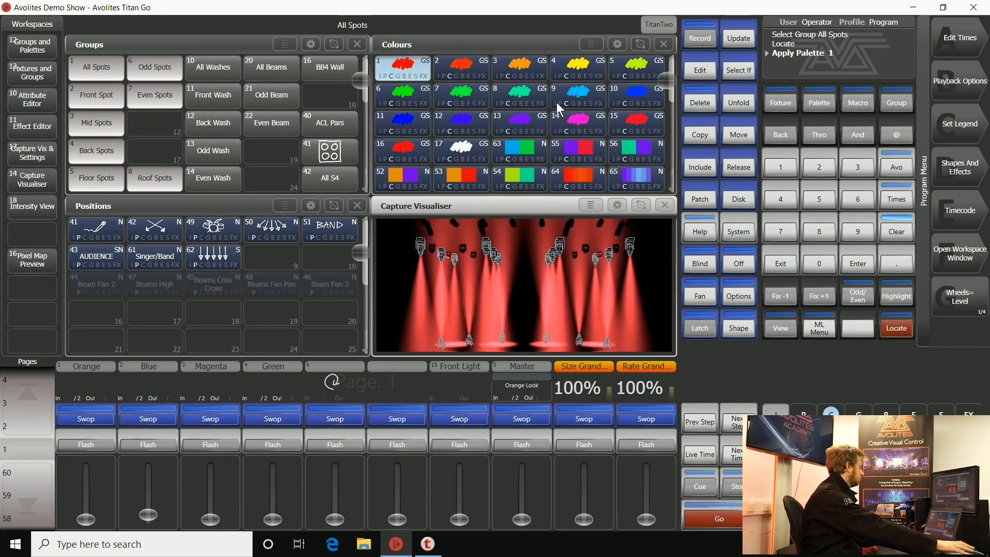
{"action": "left_click", "coordinate": [577, 66]}
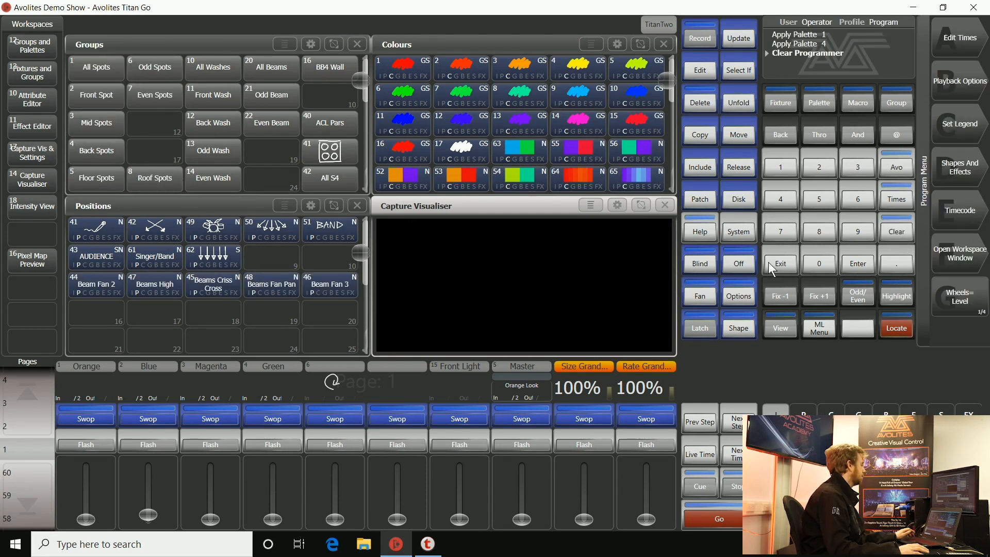
{"action": "mouse_move", "coordinate": [761, 288]}
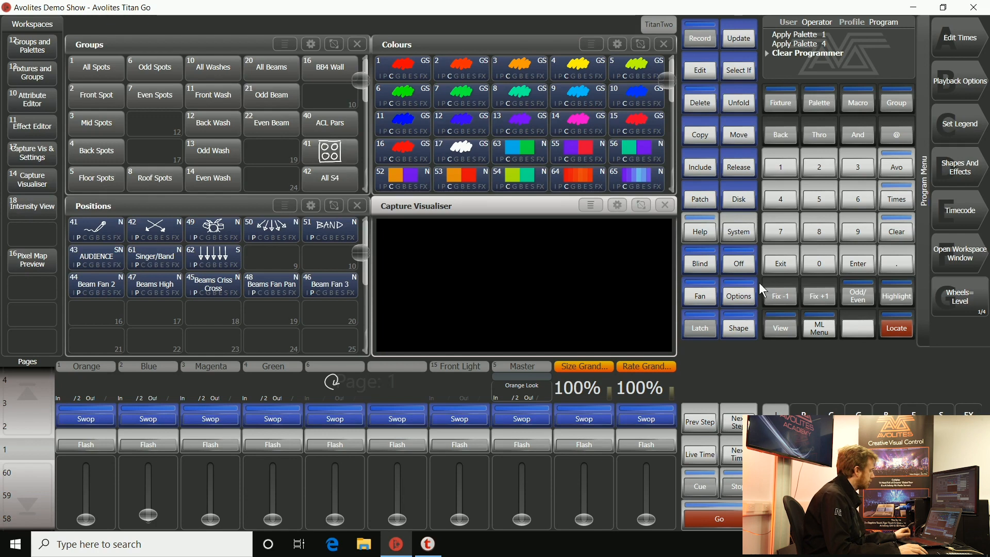